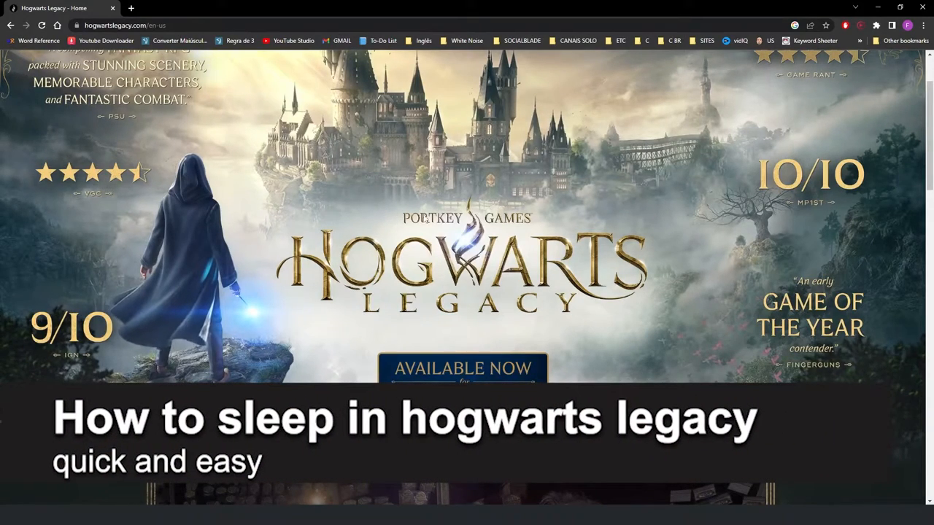
{"action": "mouse_move", "coordinate": [529, 297]}
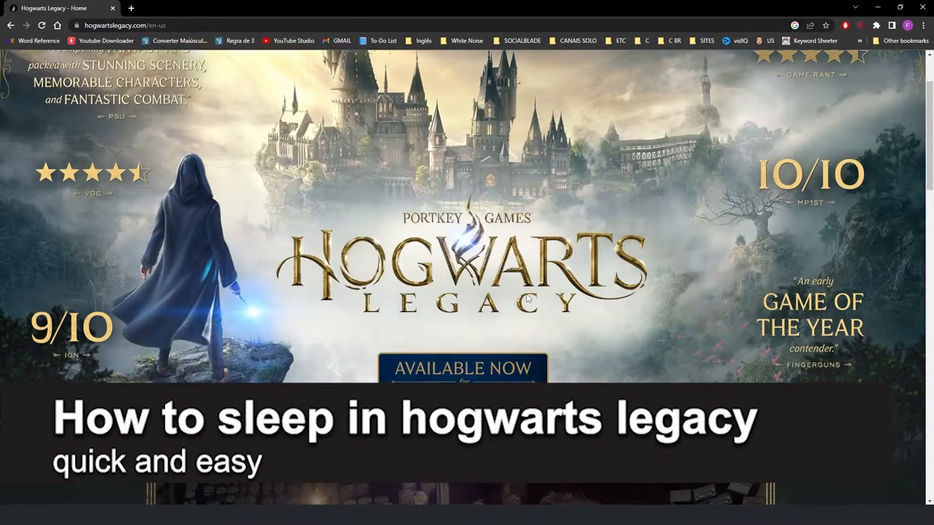
{"action": "scroll", "scroll_direction": "down", "scroll_amount": 3}
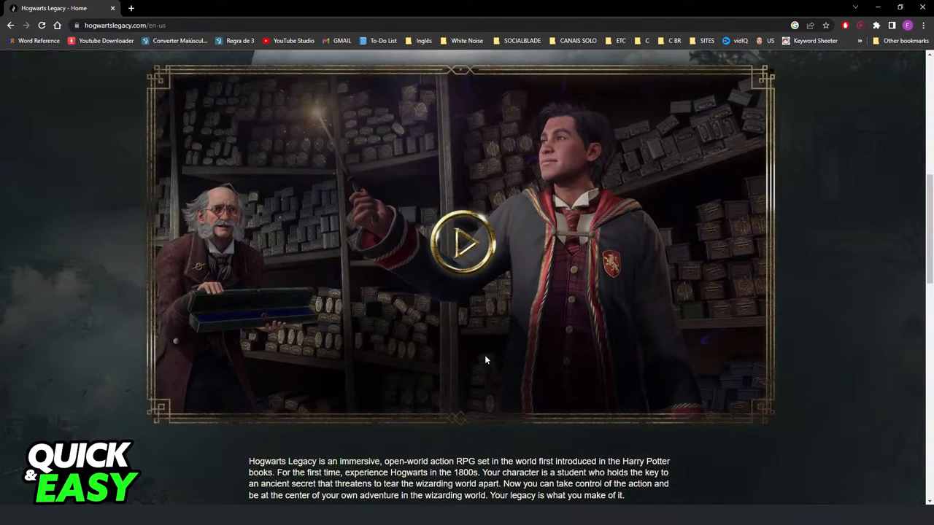
{"action": "scroll", "scroll_direction": "up", "scroll_amount": 3}
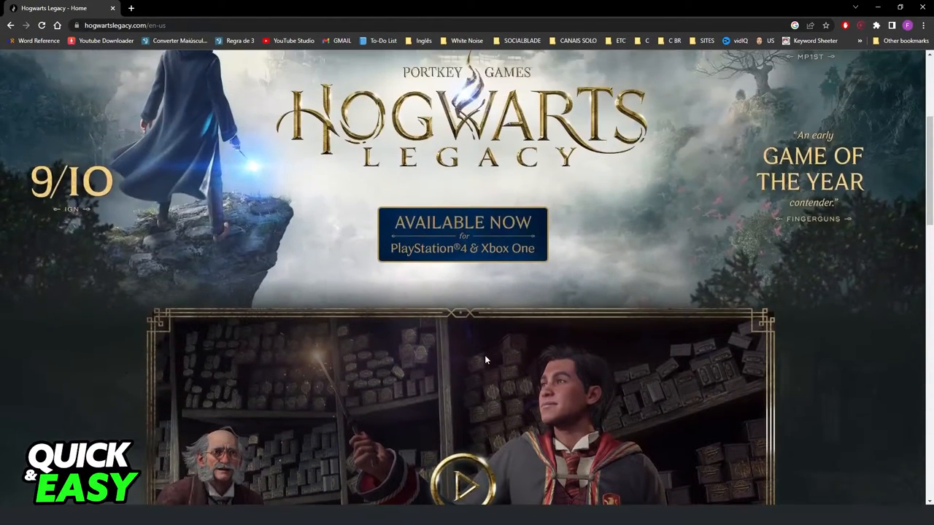
{"action": "scroll", "scroll_direction": "up", "scroll_amount": 3}
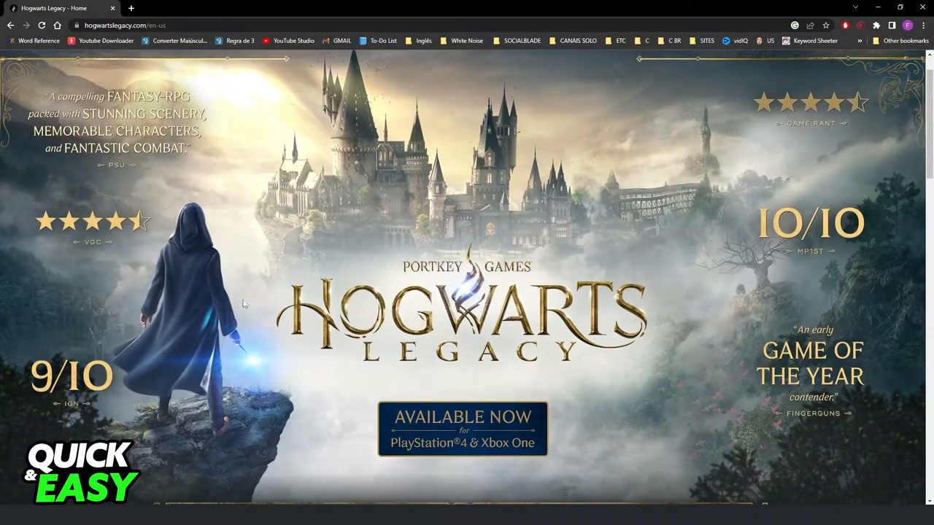
{"action": "mouse_move", "coordinate": [493, 373]}
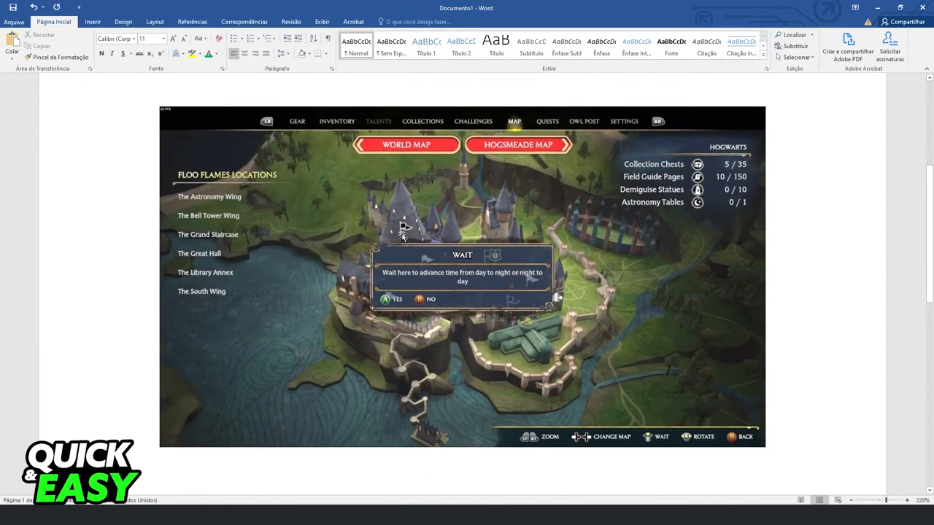
{"action": "mouse_move", "coordinate": [517, 249]}
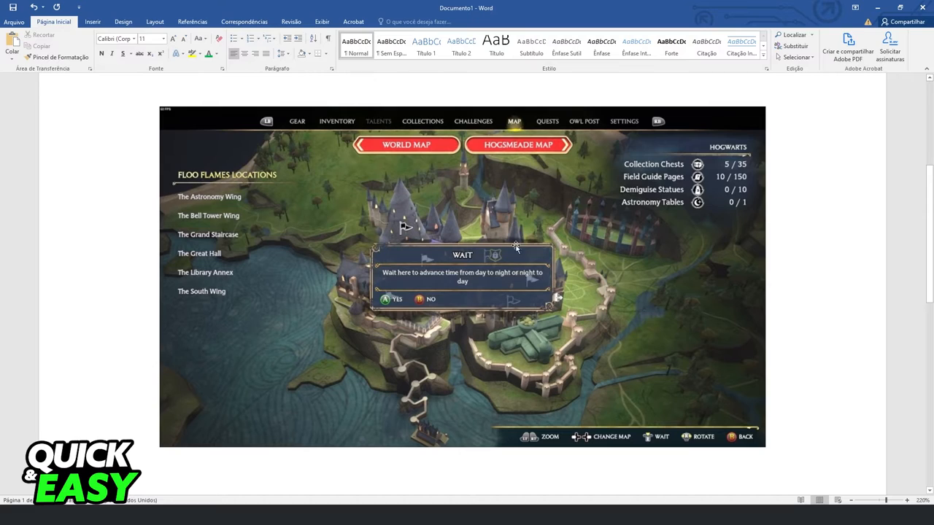